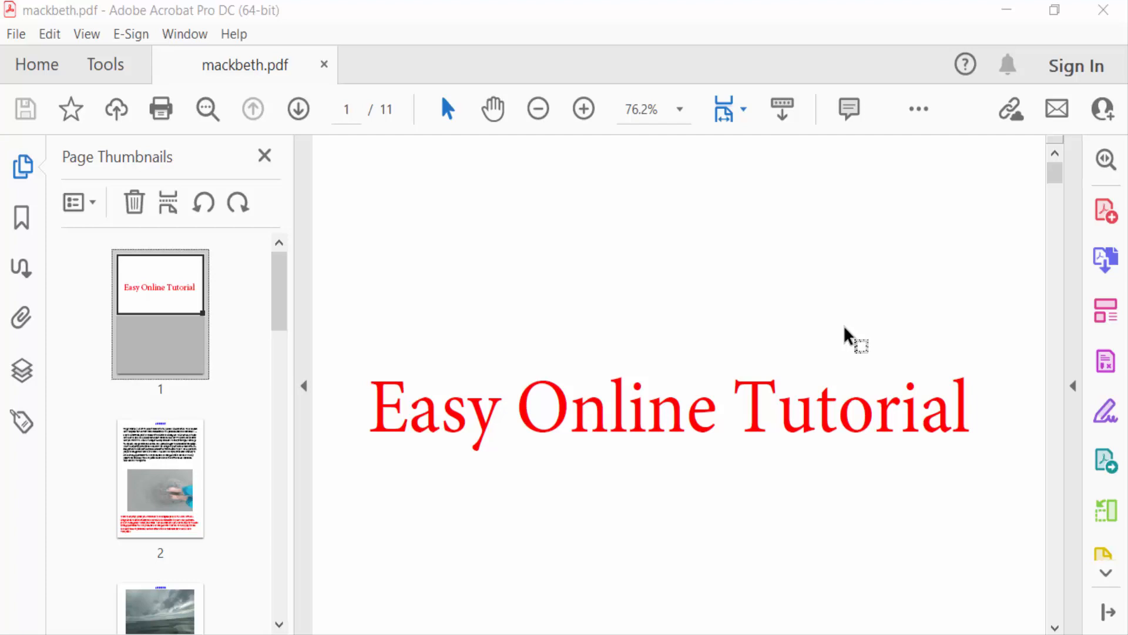
Display page 8 of mackbeth.pdf from the Page Thumbnails panel.
scroll("down", 3)
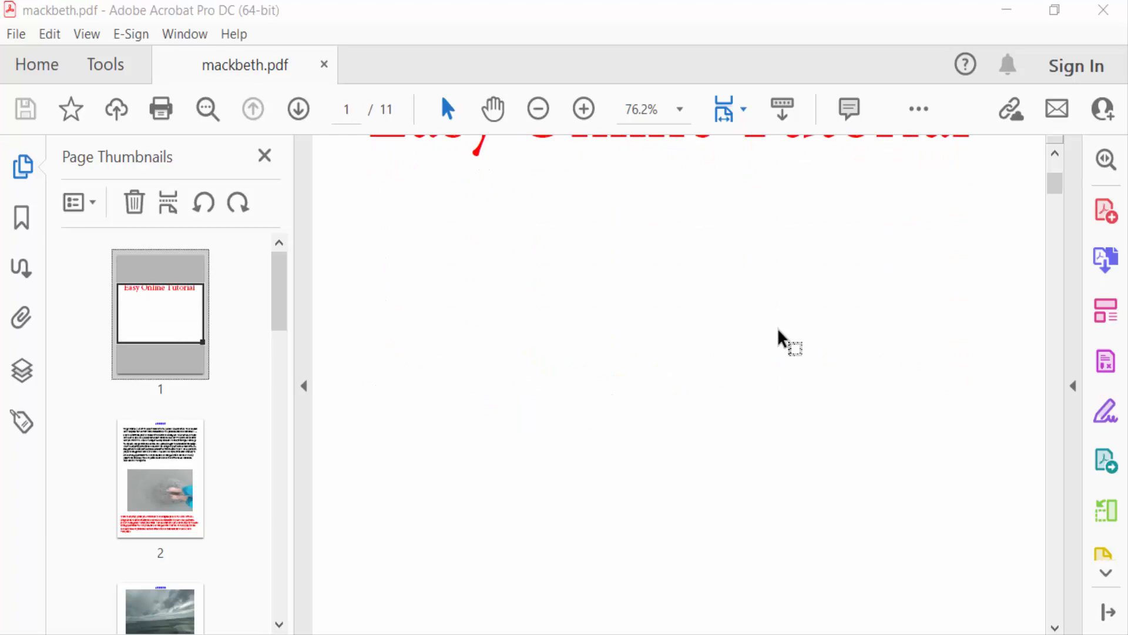
scroll("down", 3)
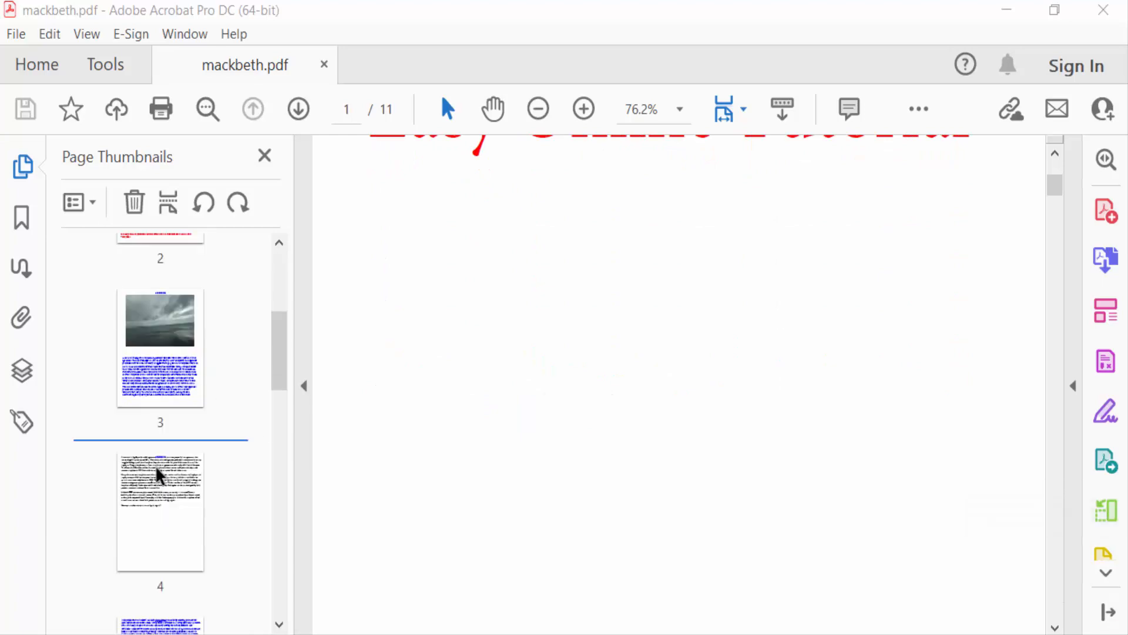
left_click(160, 511)
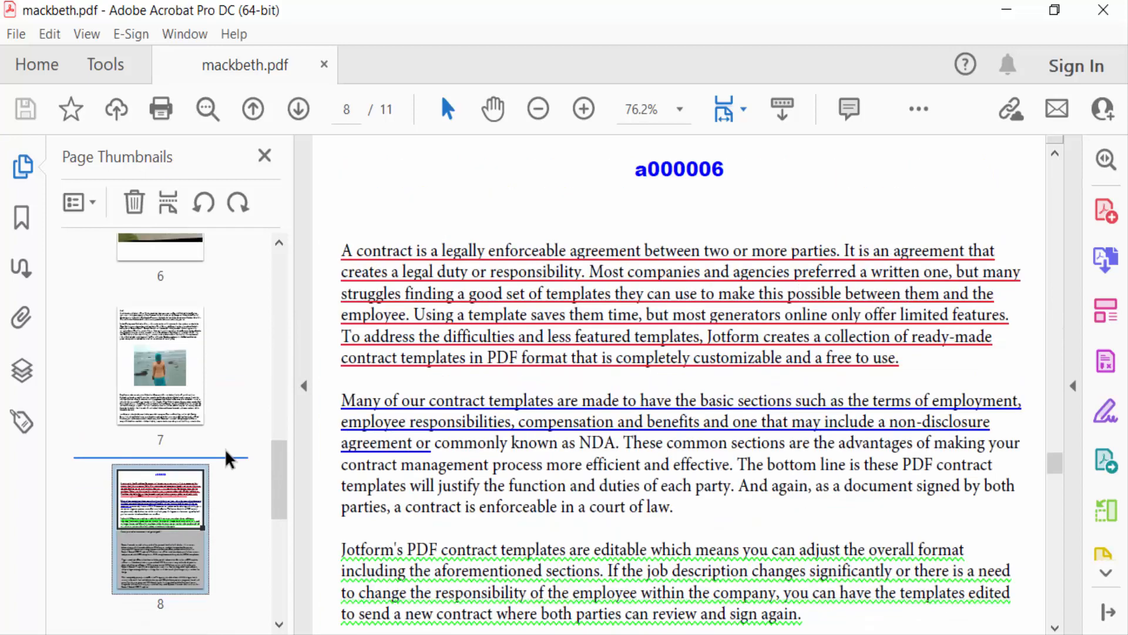
mouse_move(170, 568)
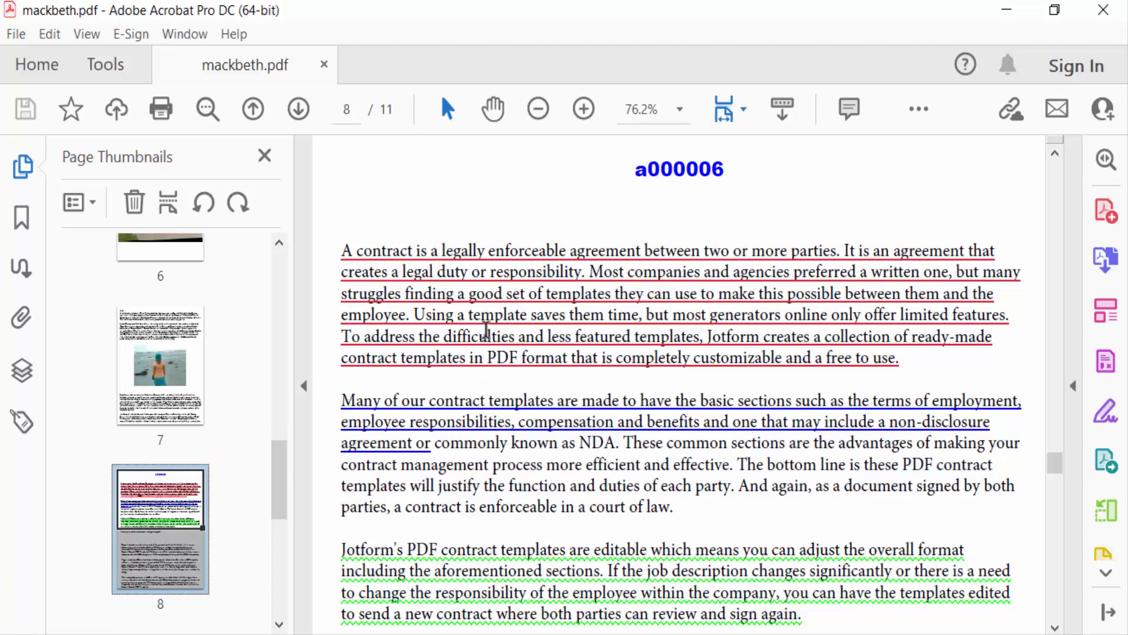
scroll("down", 3)
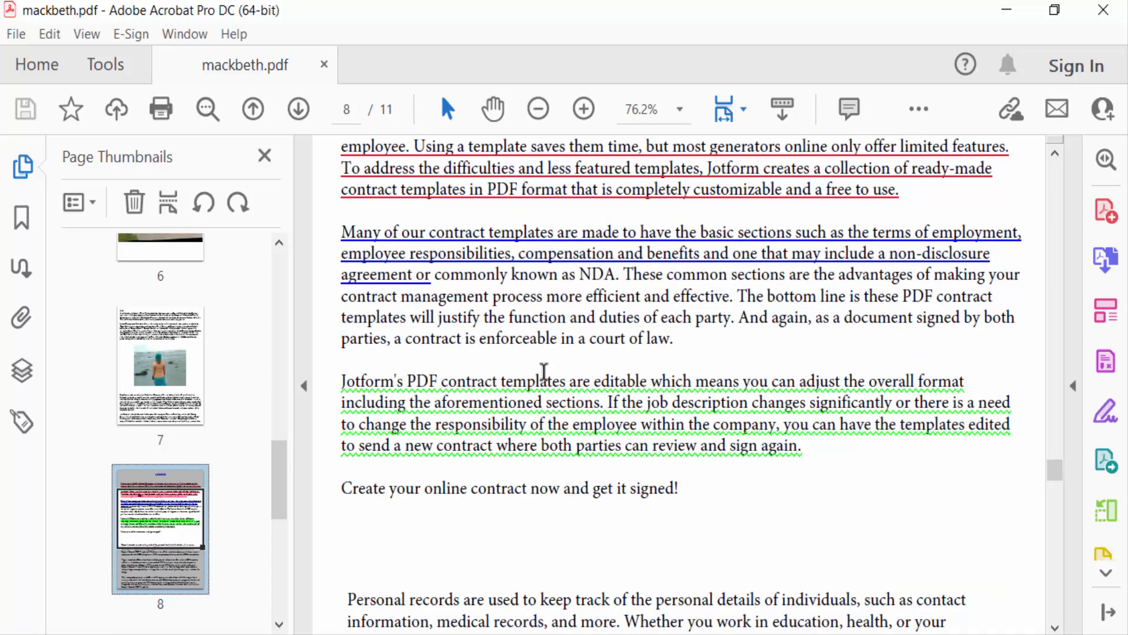
Start Crop Pages from the Edit PDF tools on page 8.
left_click(105, 64)
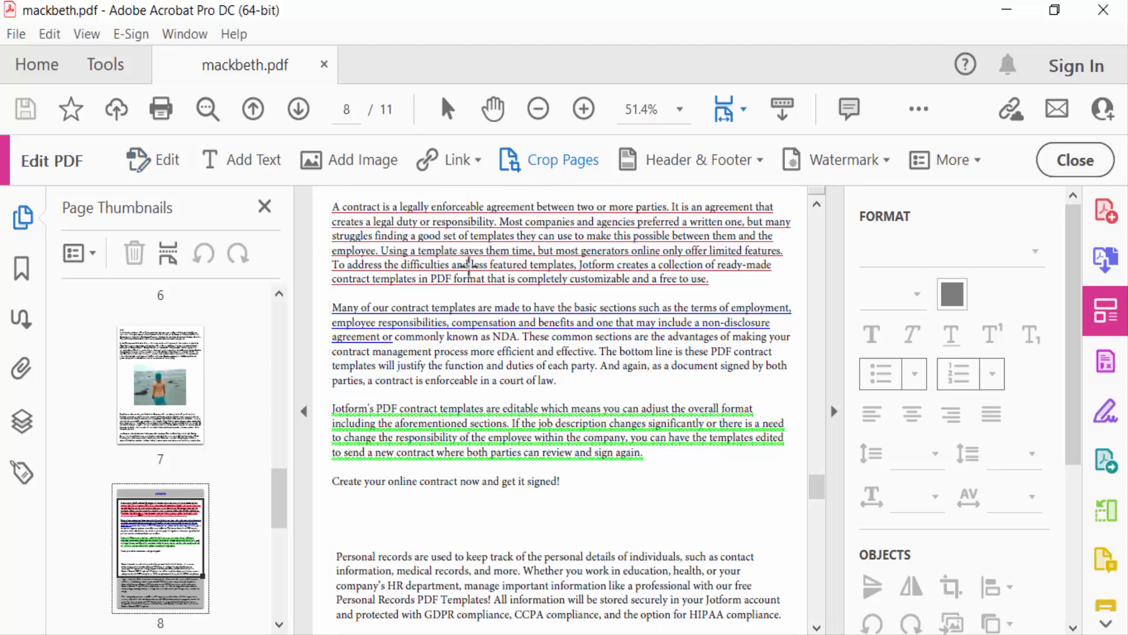
left_click(337, 209)
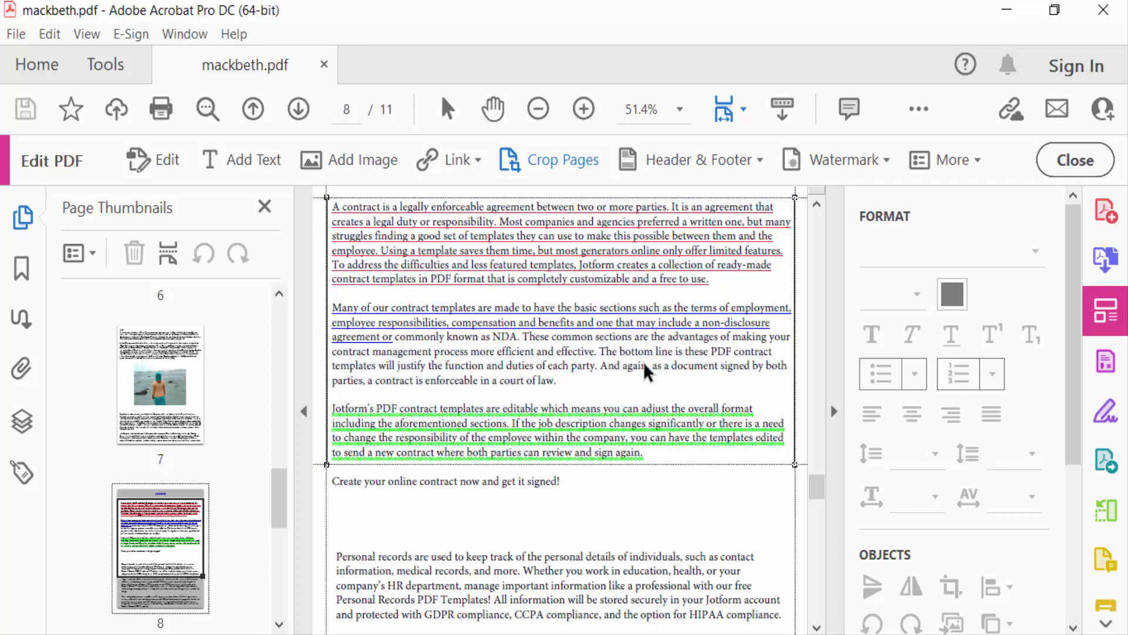
Open Set Page Boxes and set crop margins to Top 1 in, Bottom 5.5 in.
left_click(561, 160)
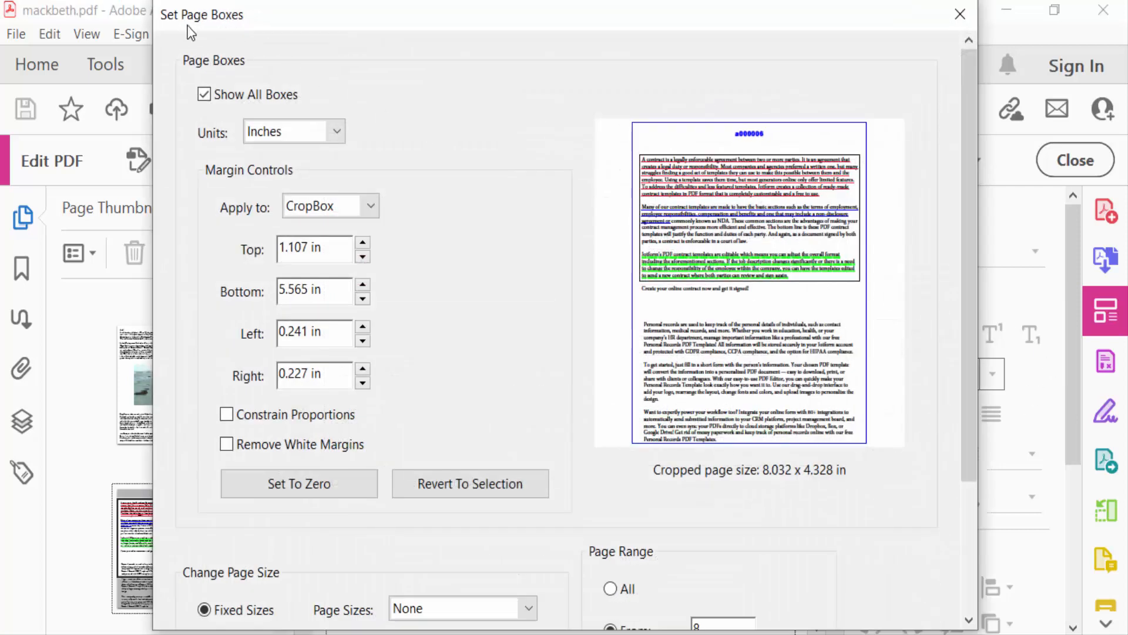
mouse_move(561, 202)
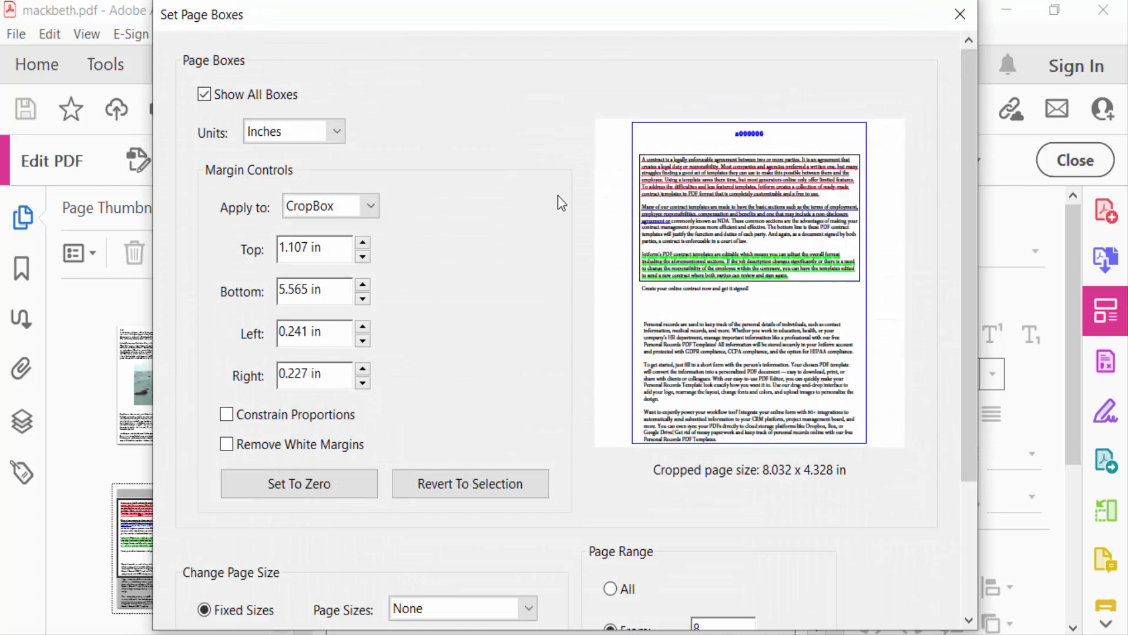
mouse_move(358, 277)
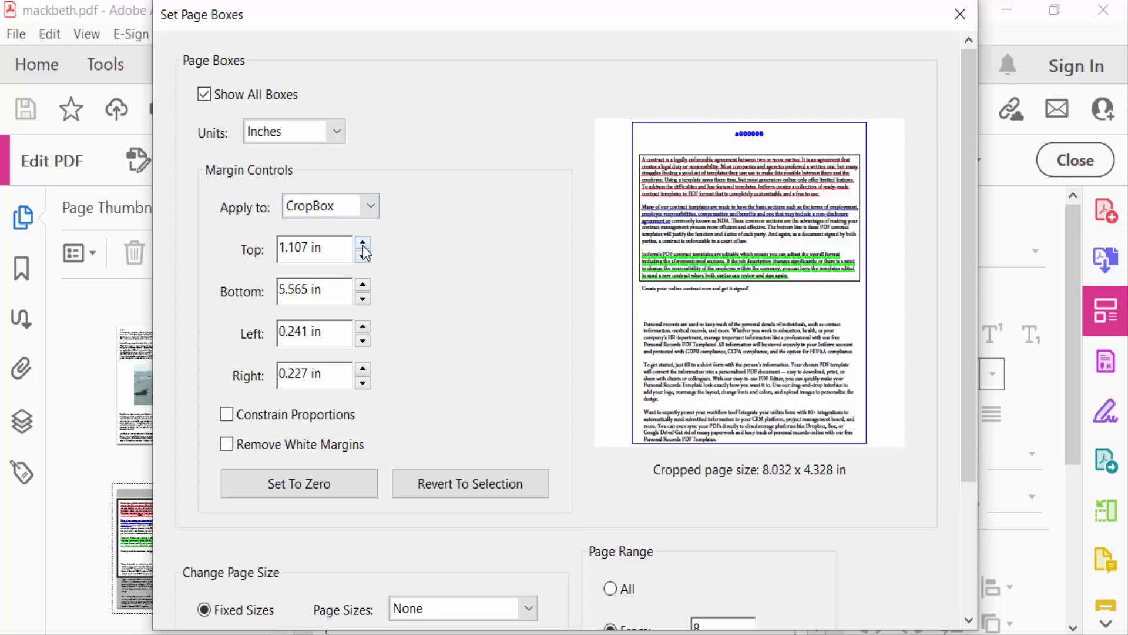
left_click(363, 242)
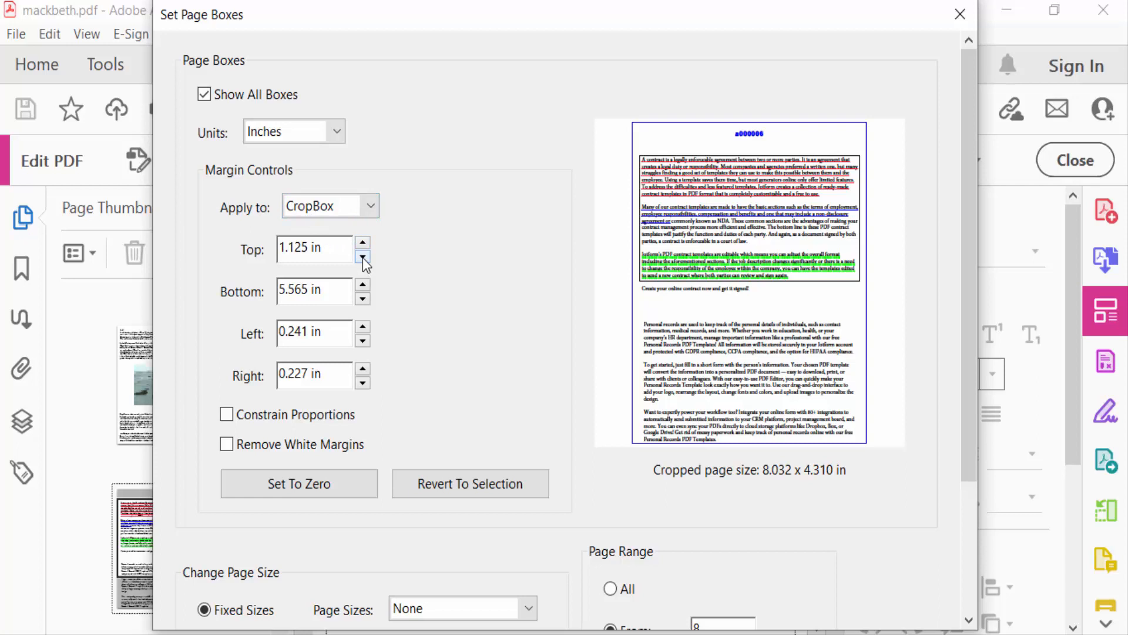
left_click(362, 254)
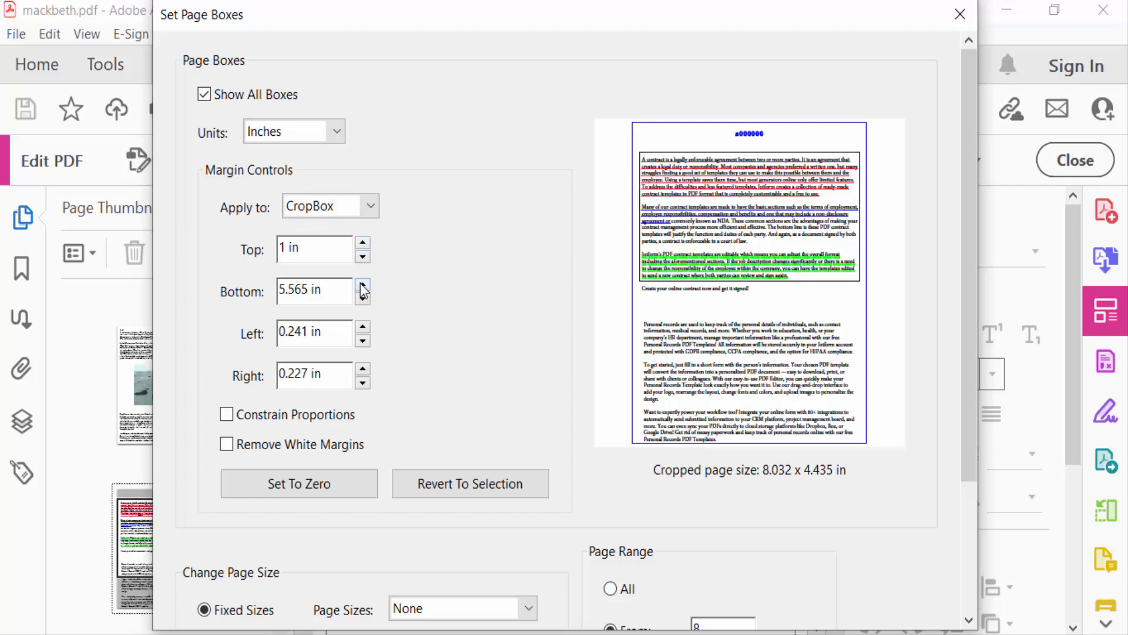
left_click(362, 296)
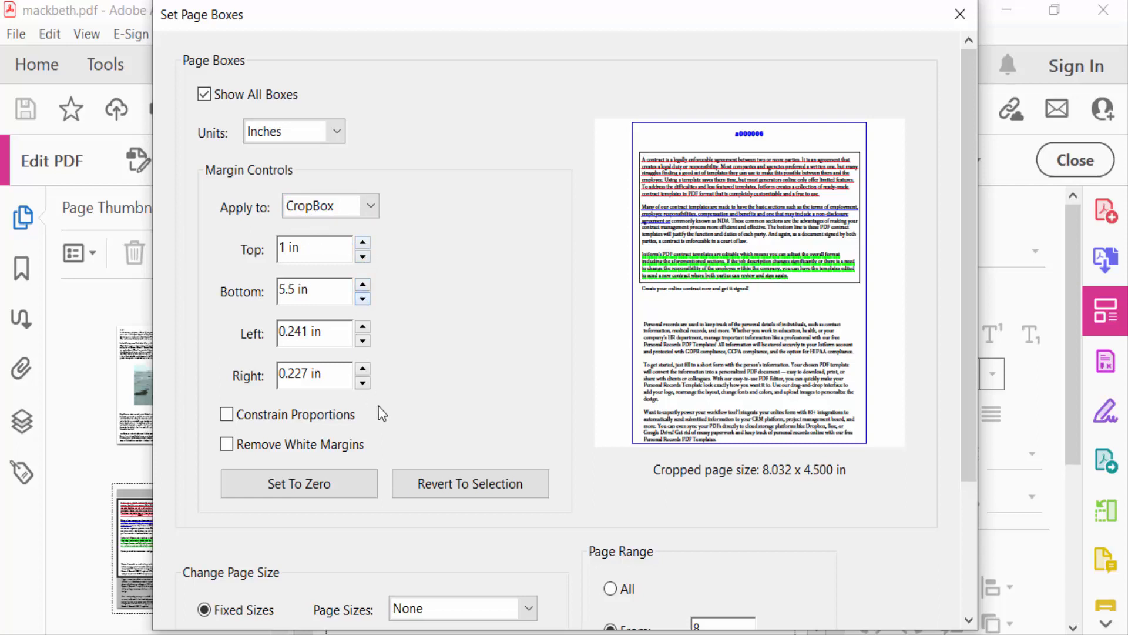
Apply the crop to page range 8 to 8 with OK.
scroll("down", 3)
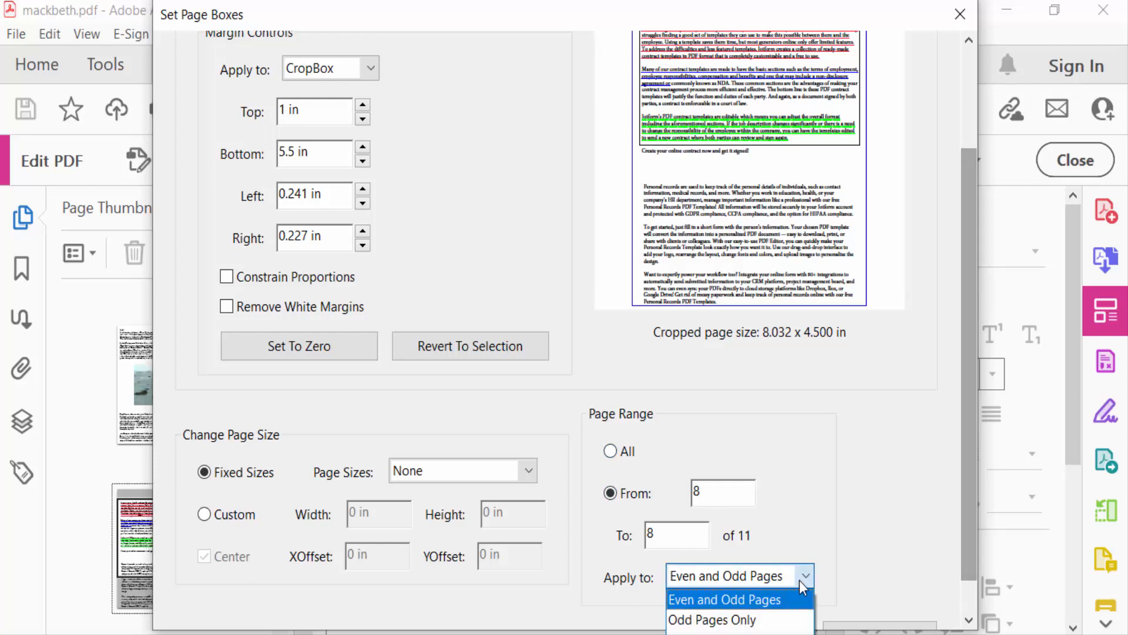
mouse_move(712, 619)
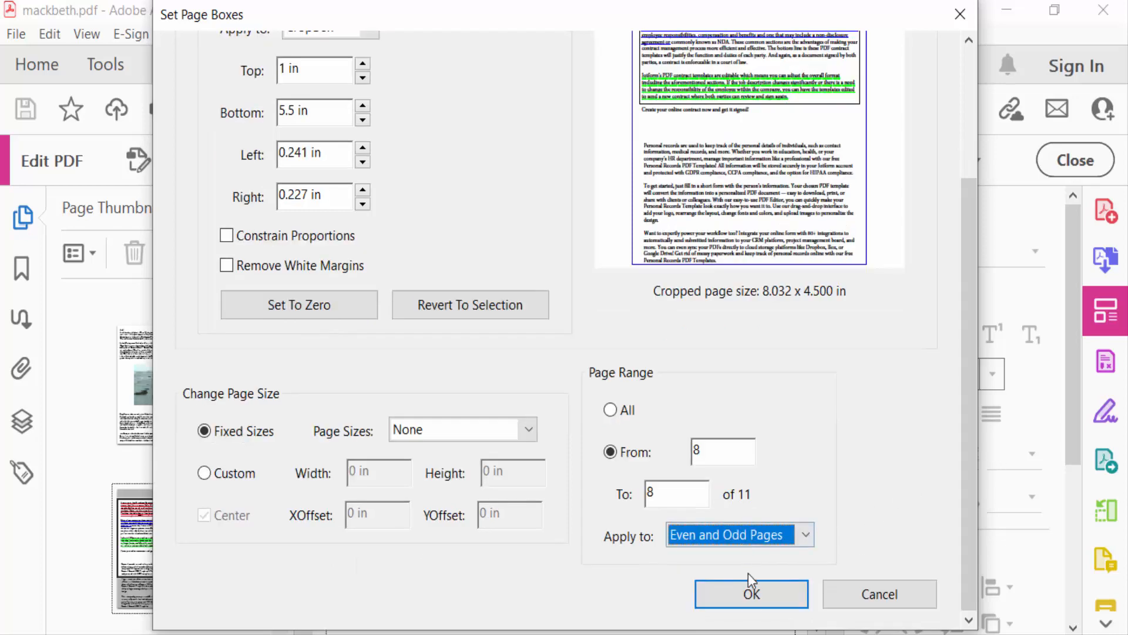
left_click(751, 593)
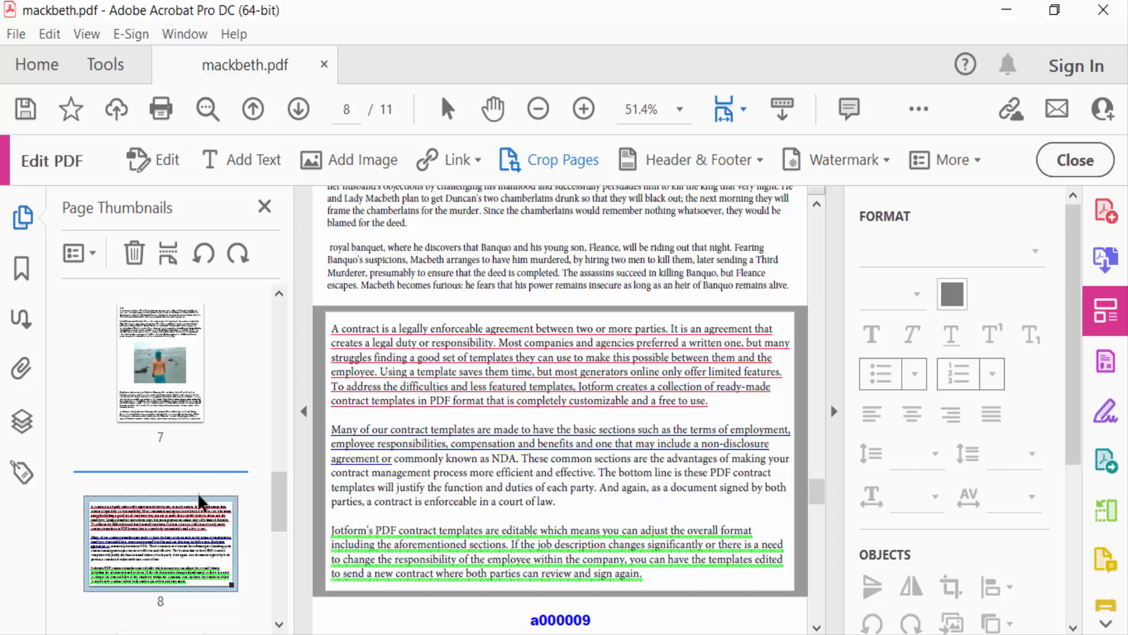
Display page 11 from the Page Thumbnails panel.
scroll("down", 3)
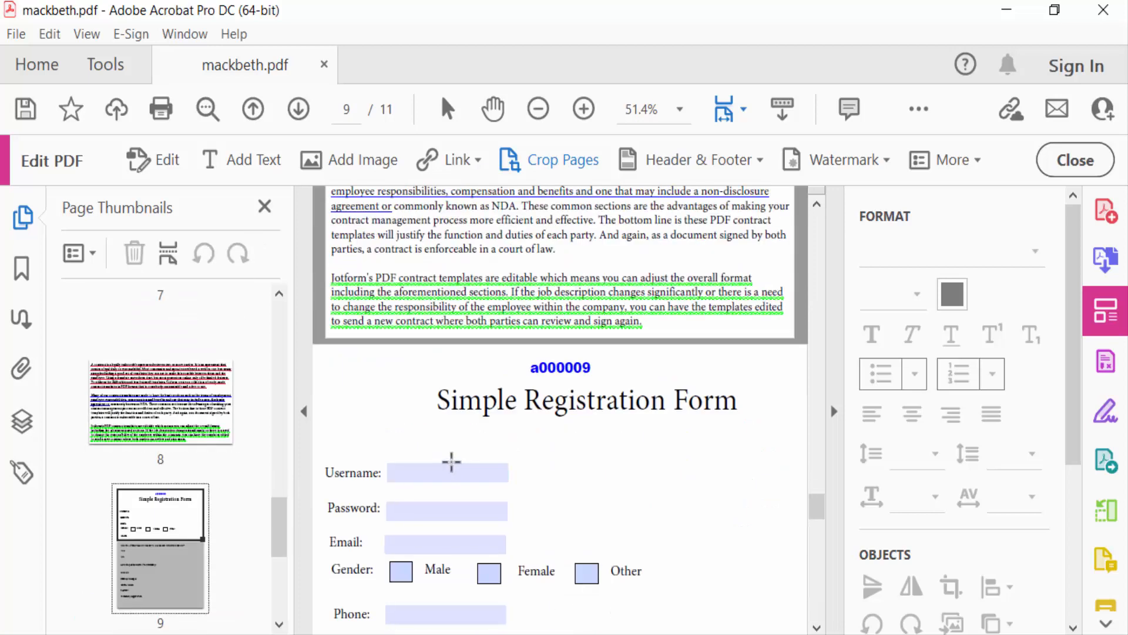
scroll("up", 3)
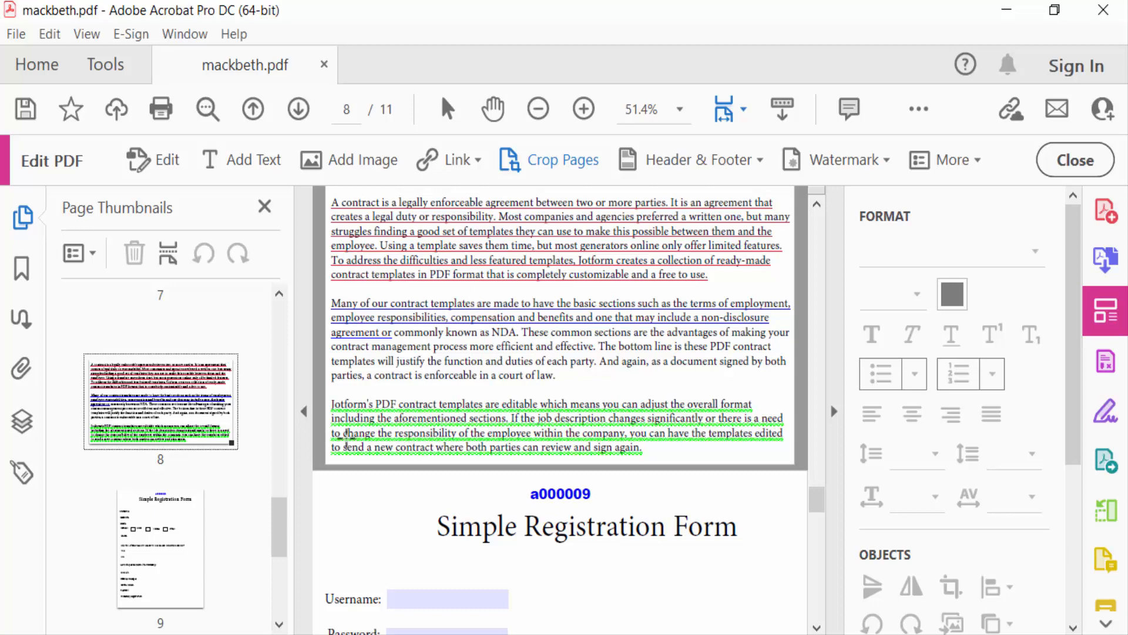
scroll("down", 3)
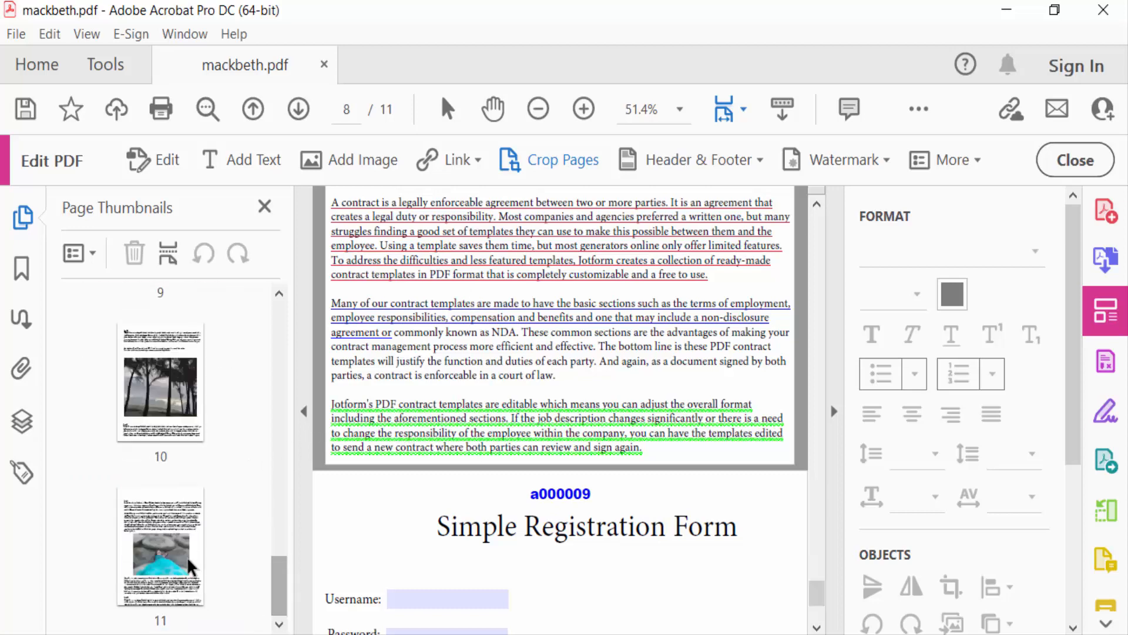
left_click(159, 544)
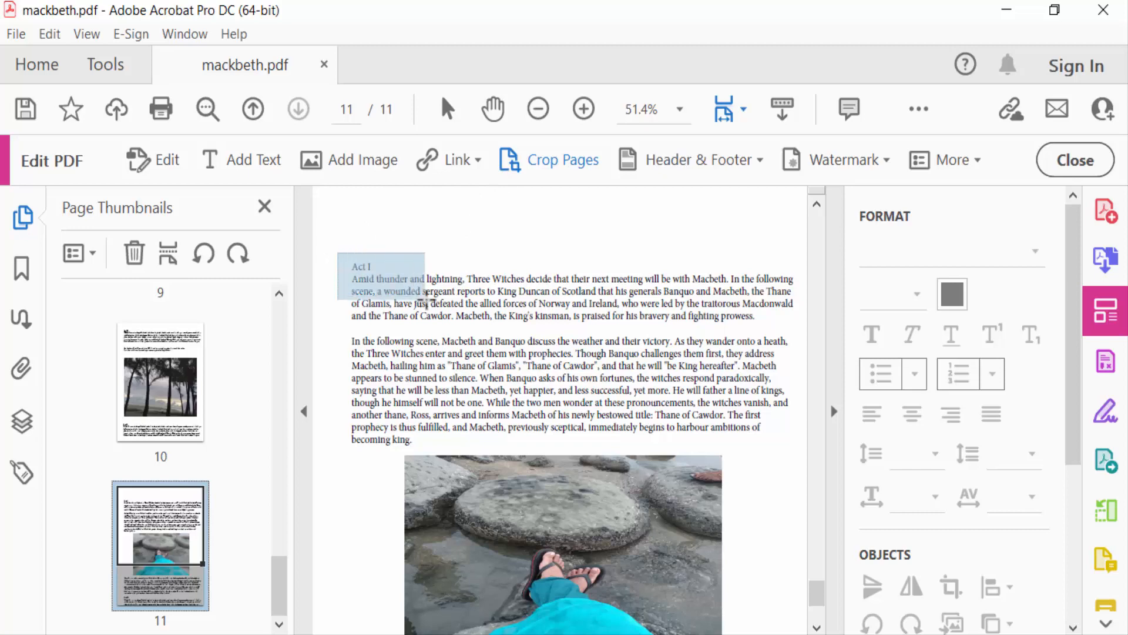
Crop page 11 to the Act I paragraphs through Set Page Boxes.
left_click(562, 360)
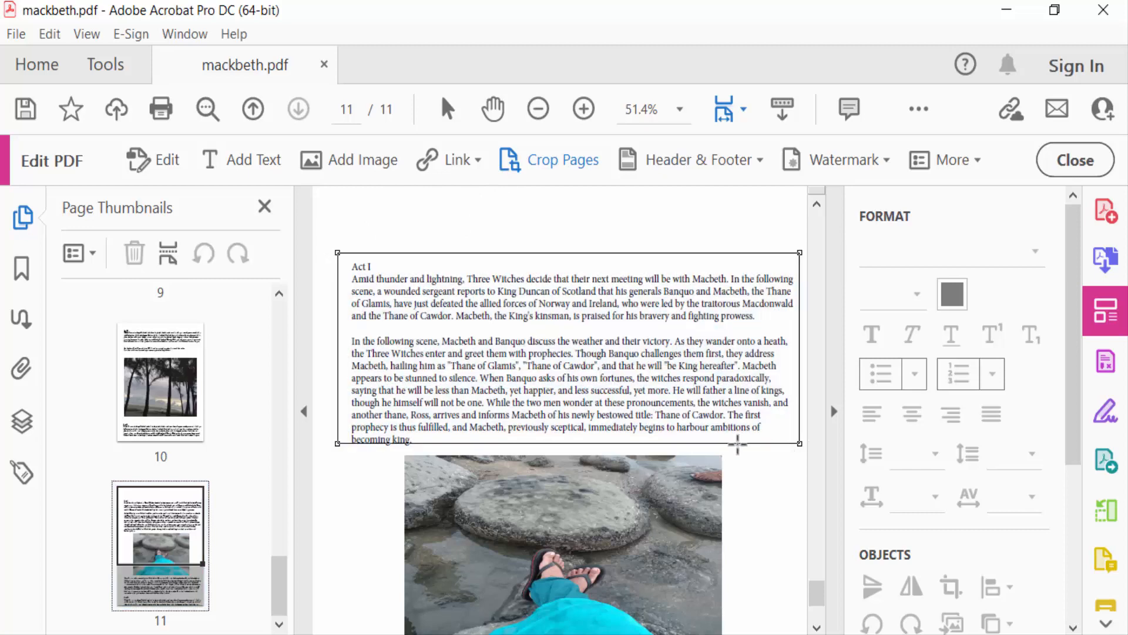
left_click(563, 159)
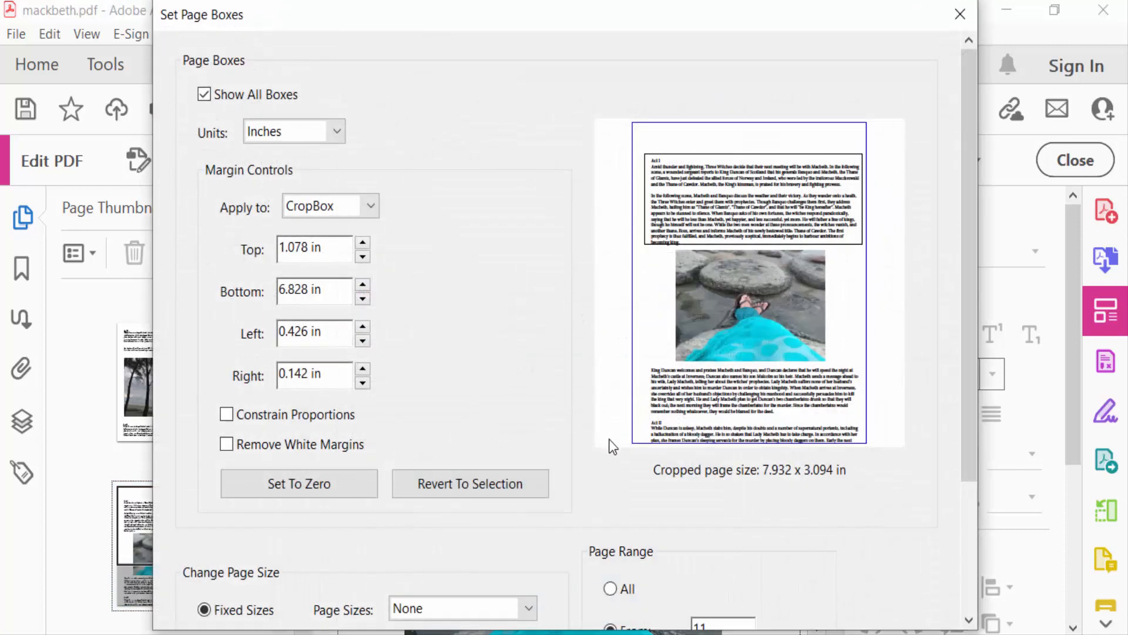
scroll("down", 3)
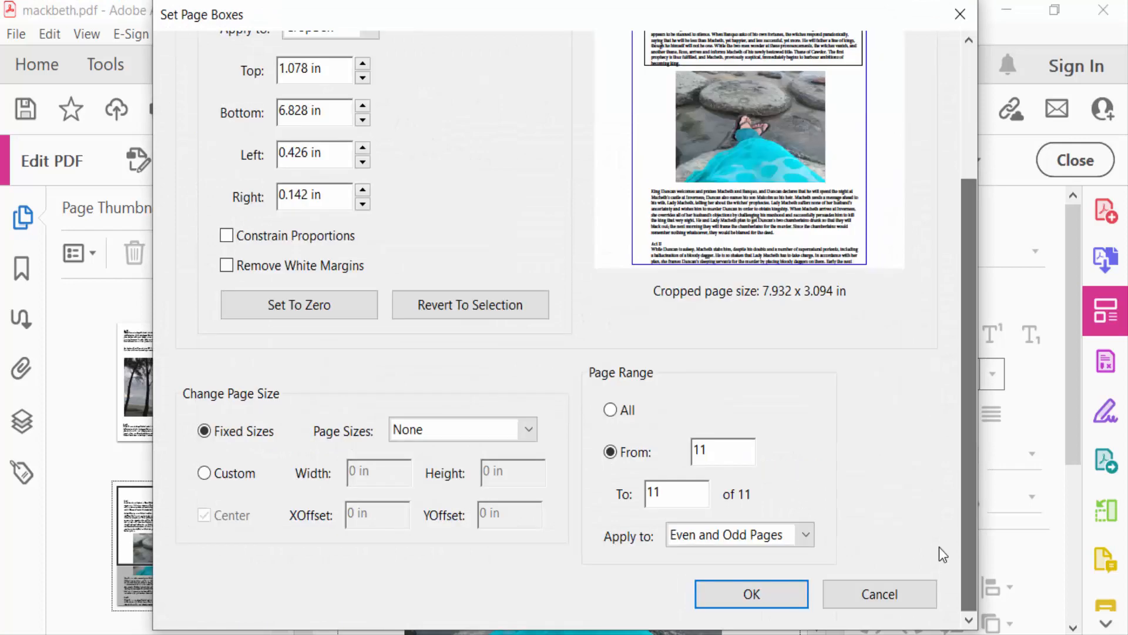
left_click(750, 593)
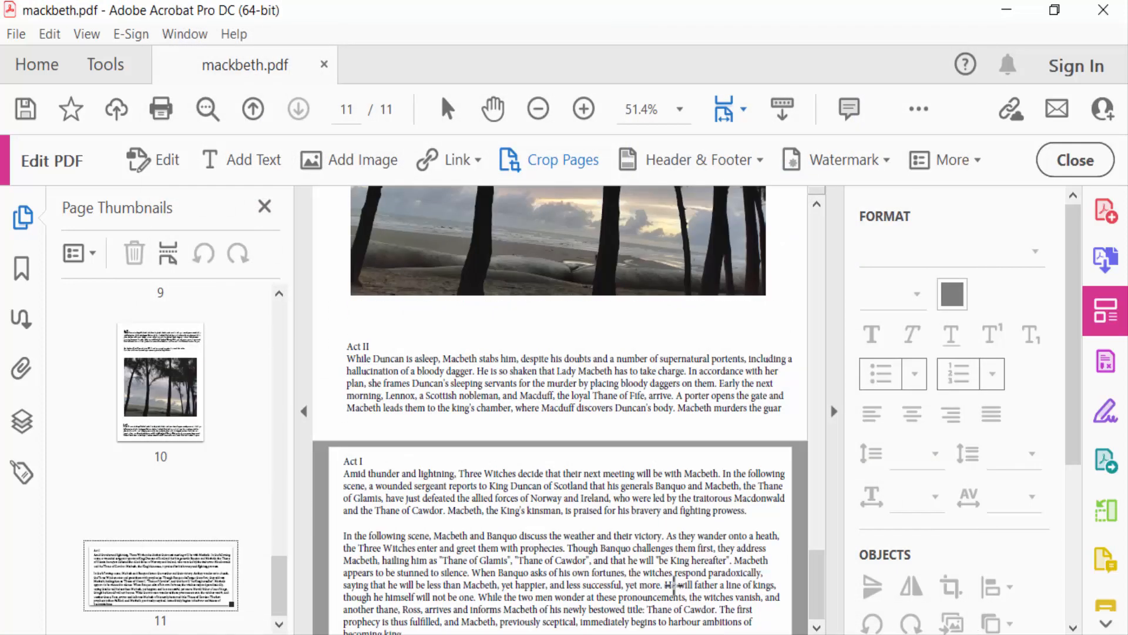
mouse_move(818, 516)
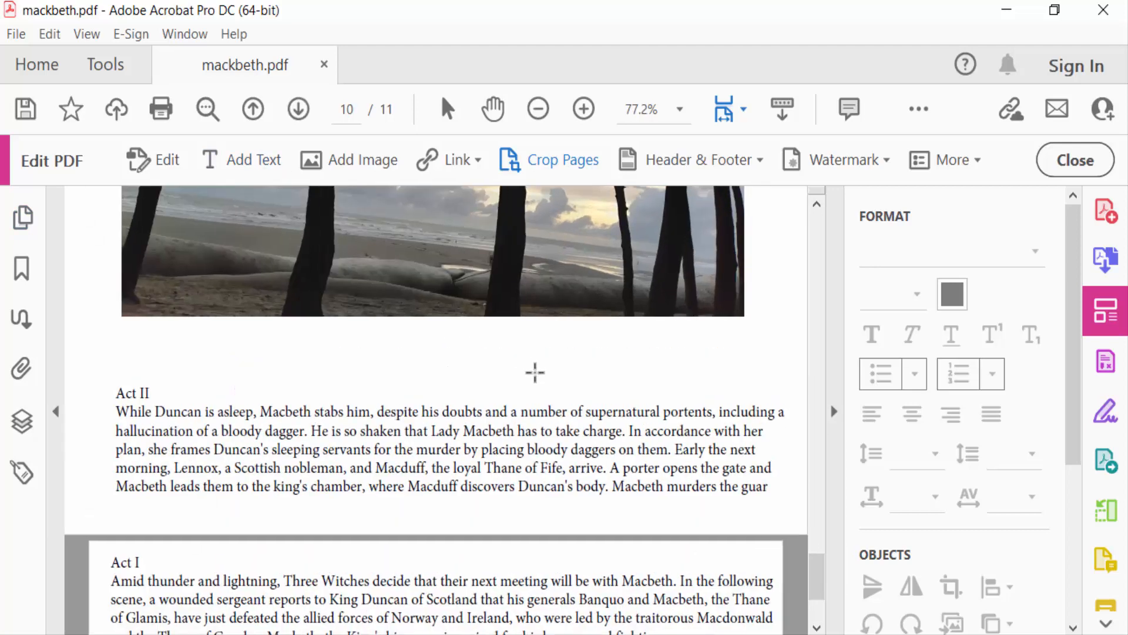
Review the cropped page 11 and close the Edit PDF toolbar.
scroll("down", 3)
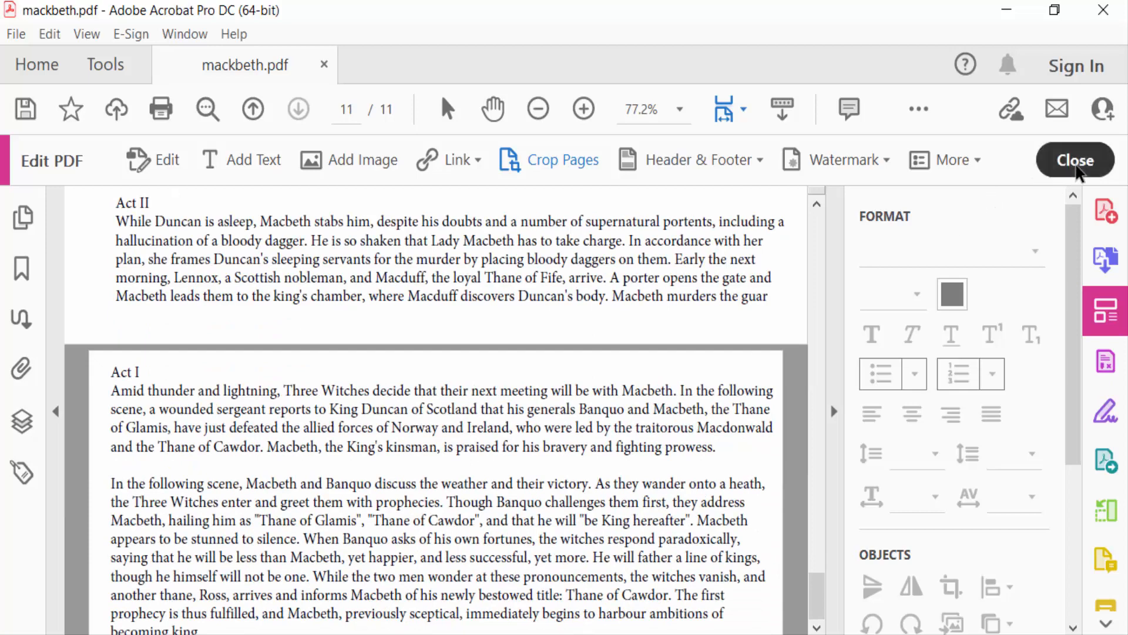
left_click(1075, 160)
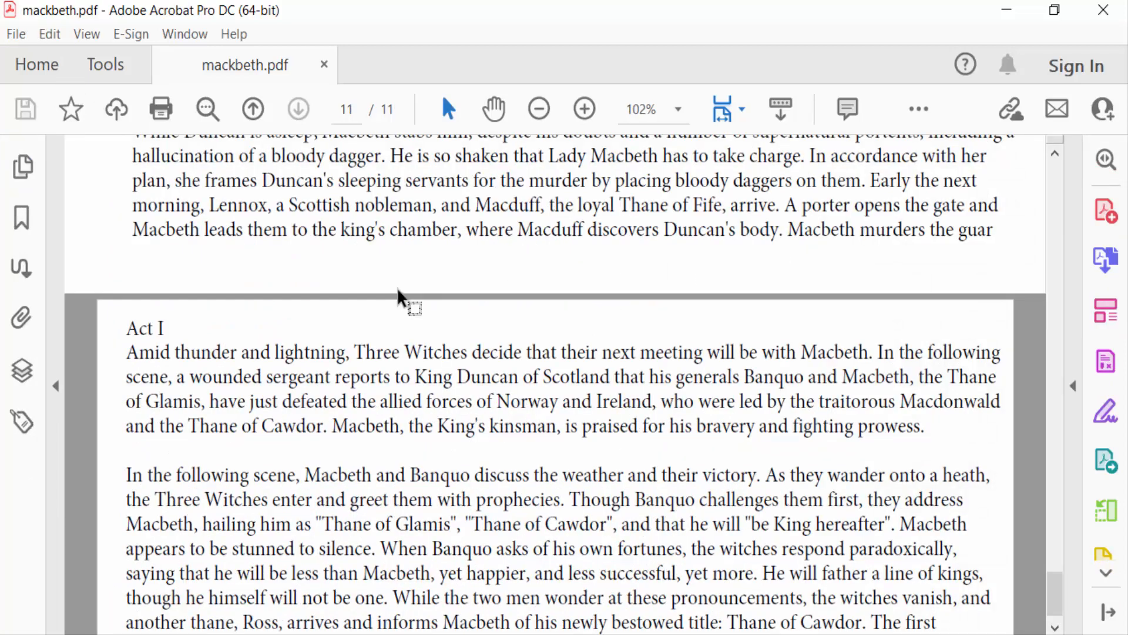